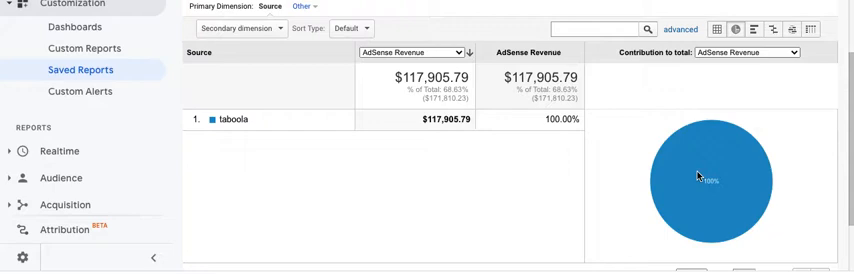
mouse_move(700, 168)
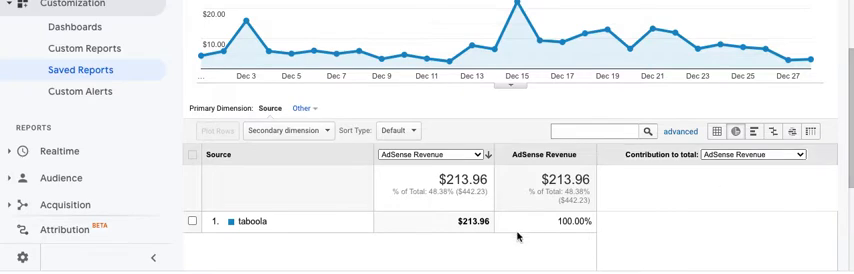
mouse_move(488, 244)
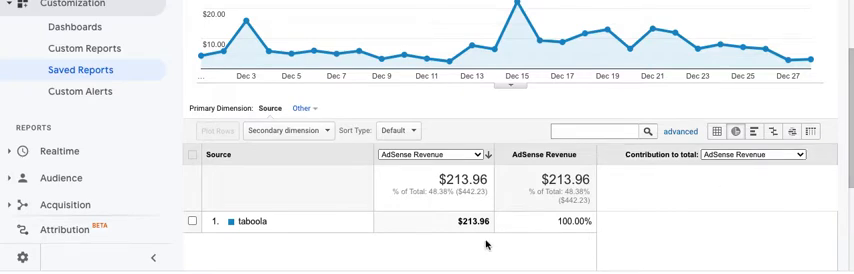